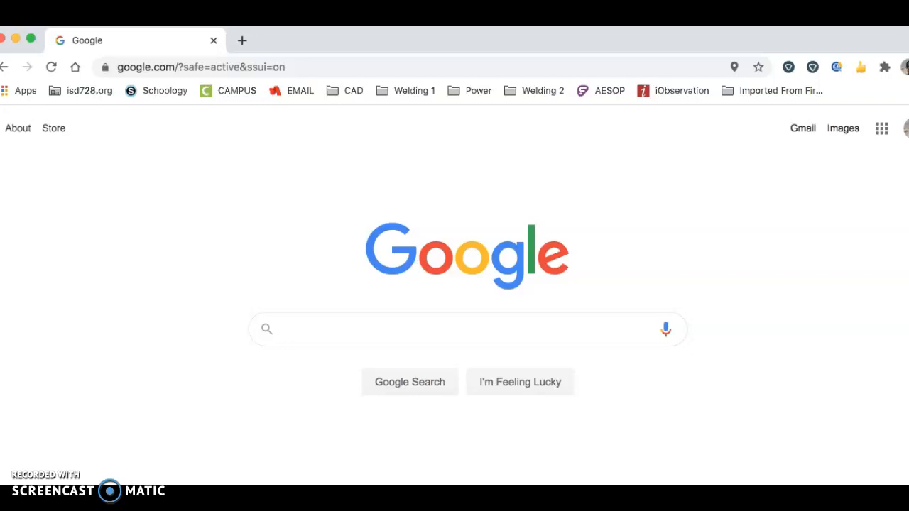
Open My ISD 728 Portal from the isd728.org bookmarks folder
left_click(469, 329)
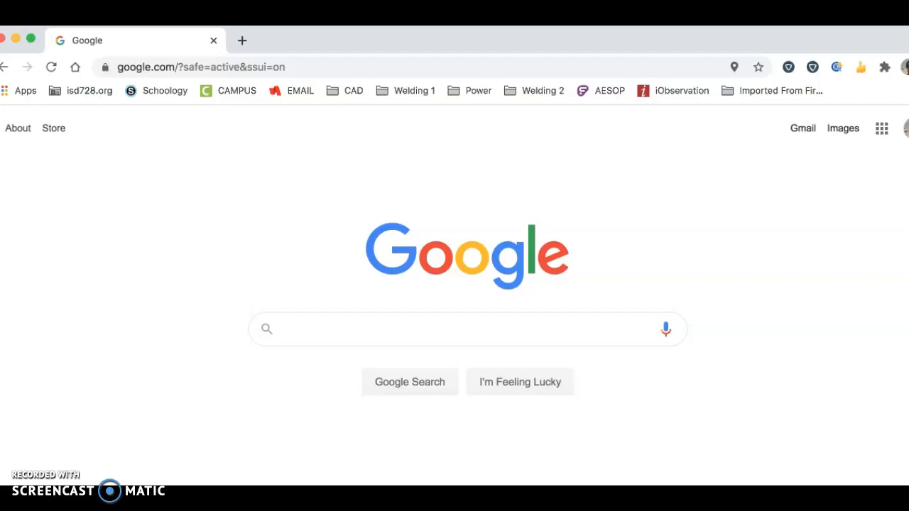
left_click(461, 329)
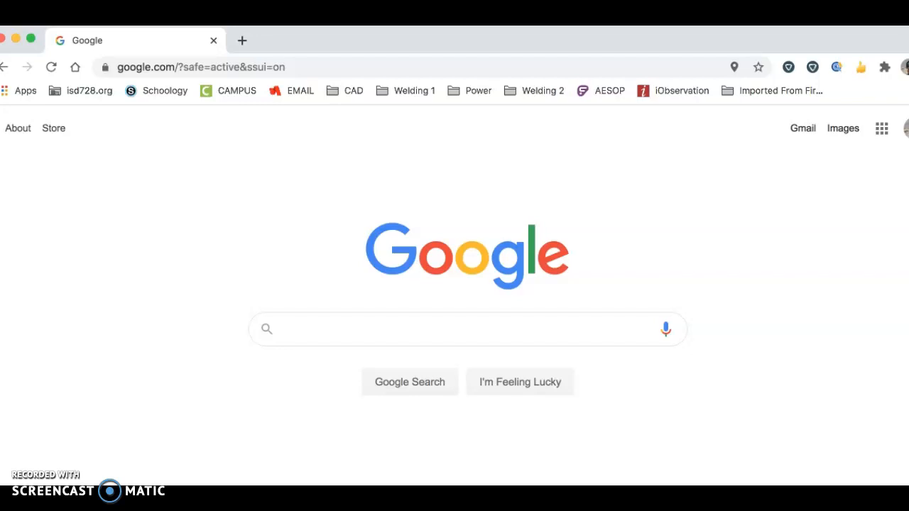
left_click(454, 329)
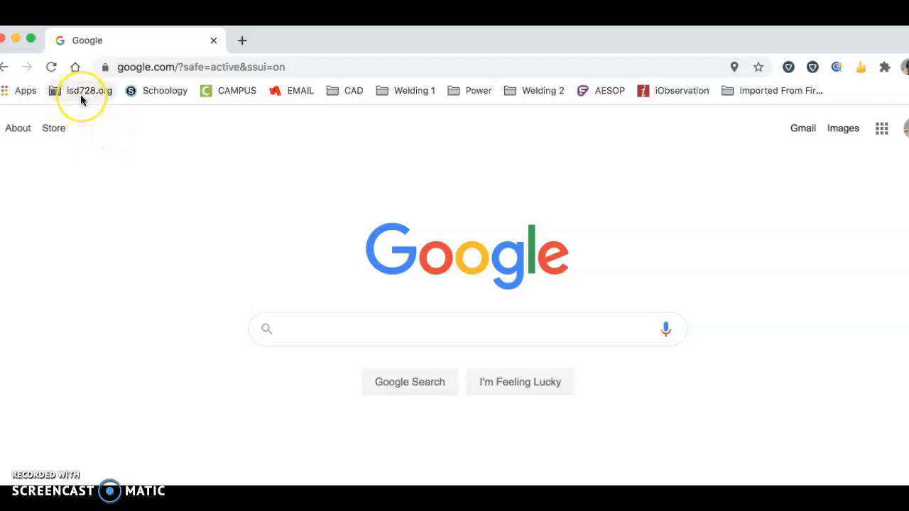
left_click(467, 330)
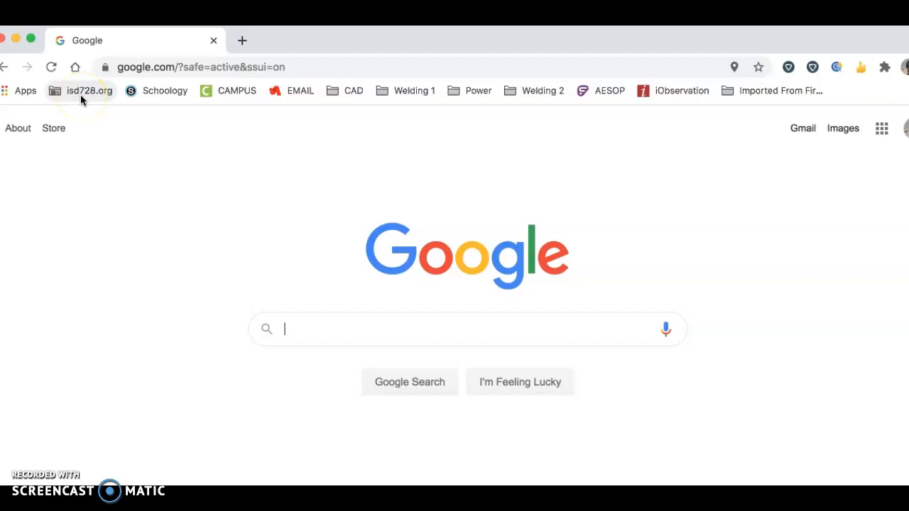
left_click(80, 91)
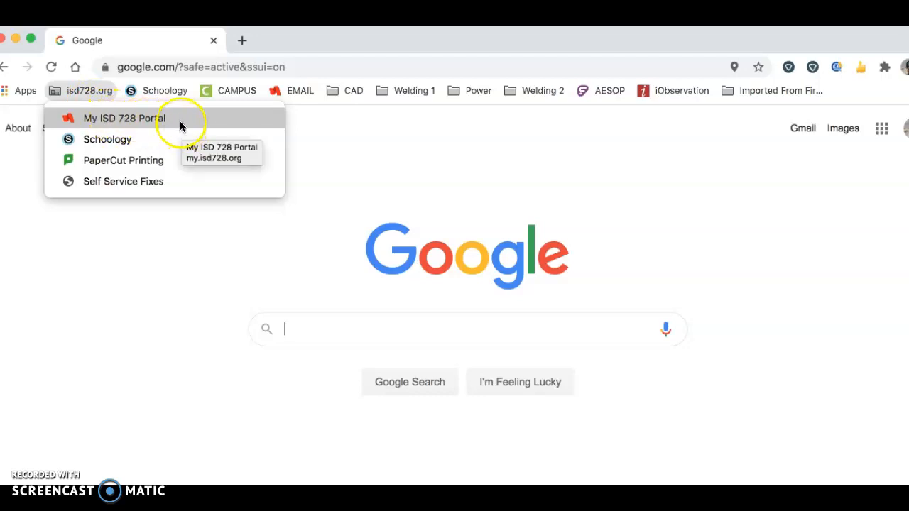
left_click(123, 118)
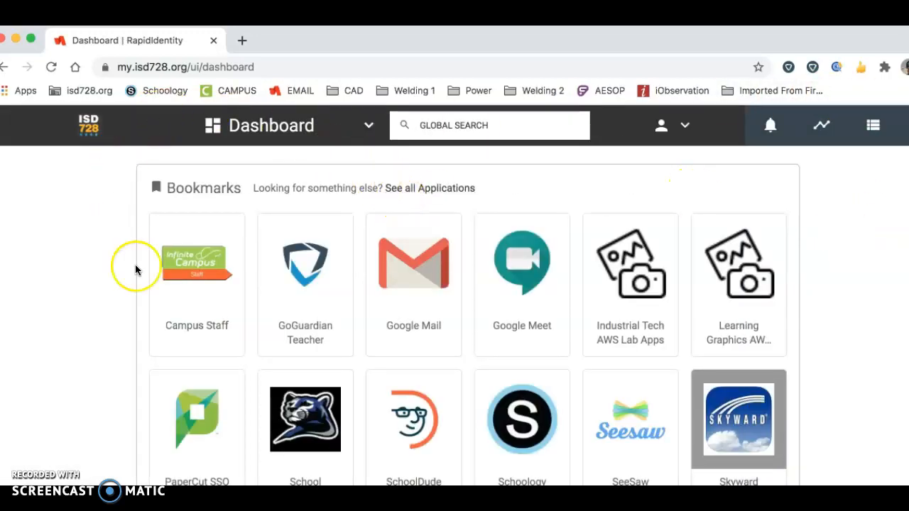
mouse_move(105, 250)
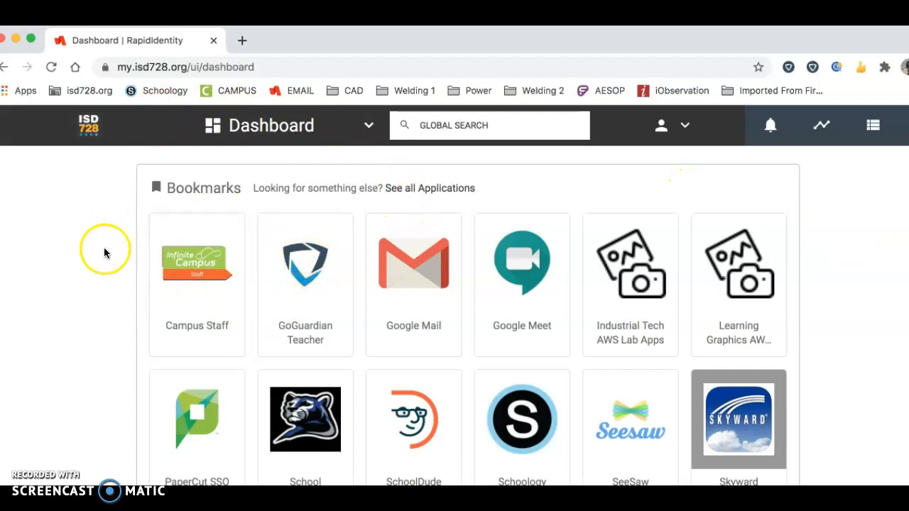
mouse_move(105, 250)
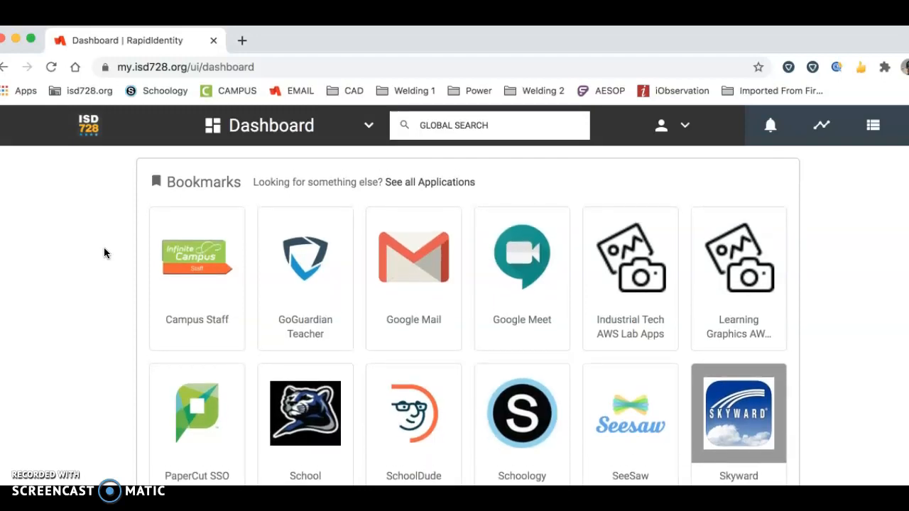
mouse_move(631, 270)
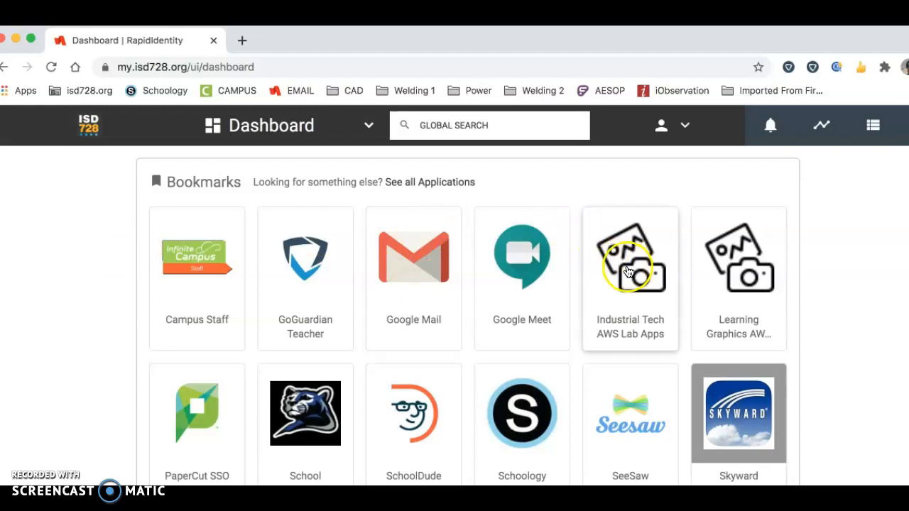
mouse_move(639, 277)
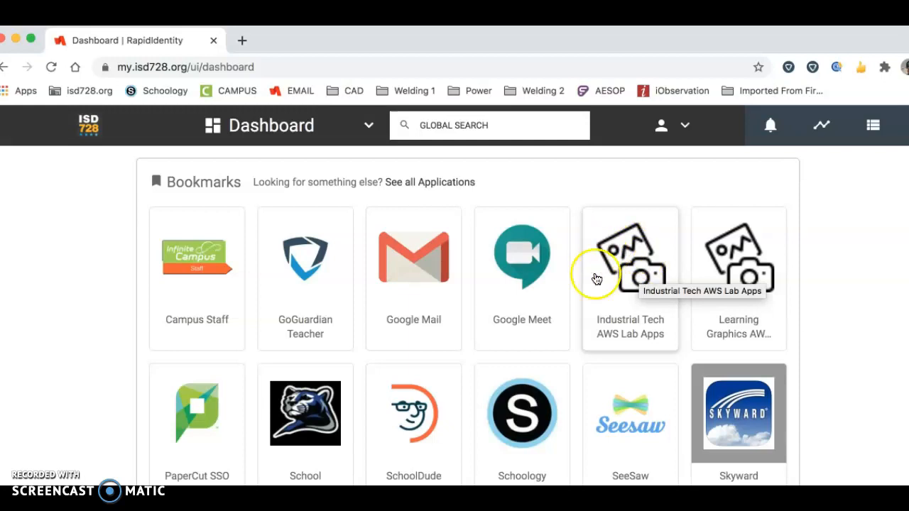
mouse_move(631, 267)
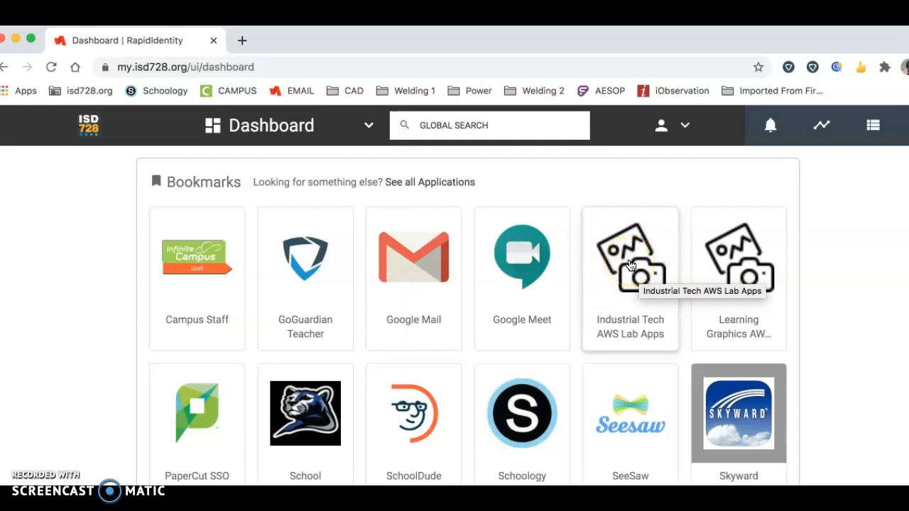
mouse_move(707, 256)
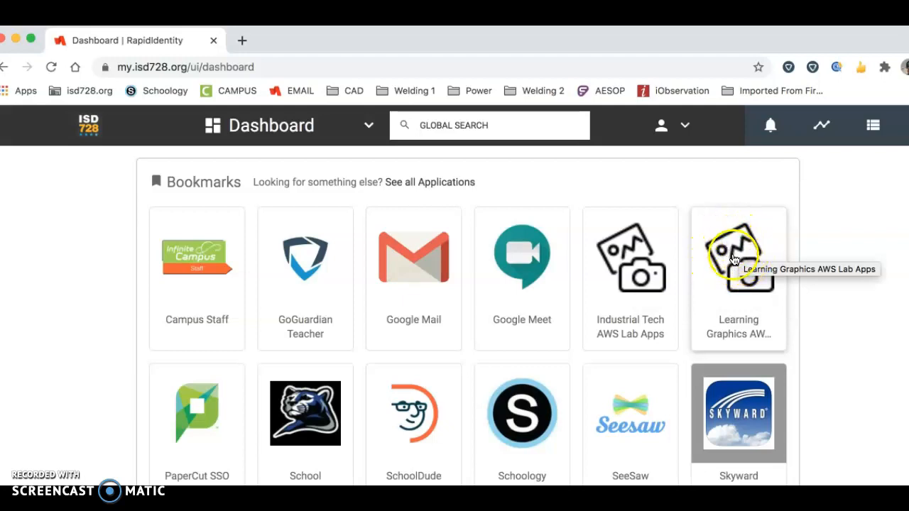
mouse_move(646, 329)
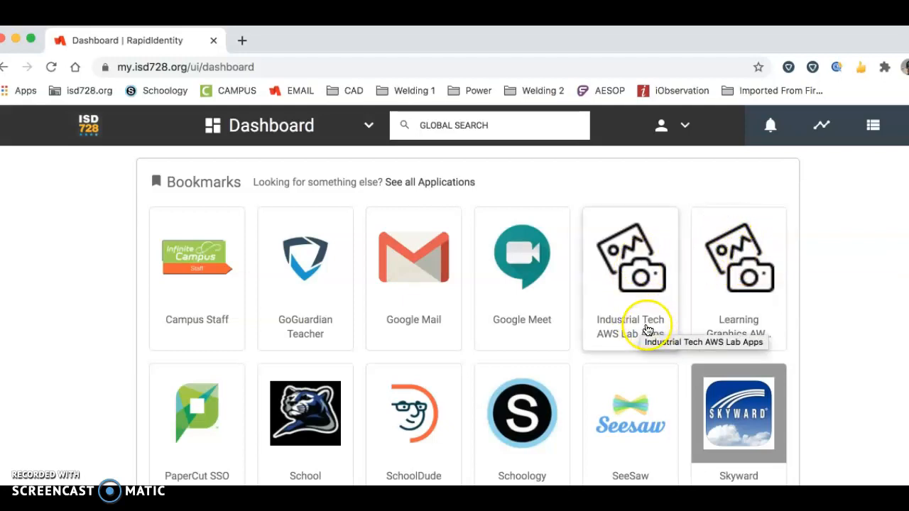
Launch Industrial Tech AWS Lab Apps from the dashboard tiles
left_click(631, 257)
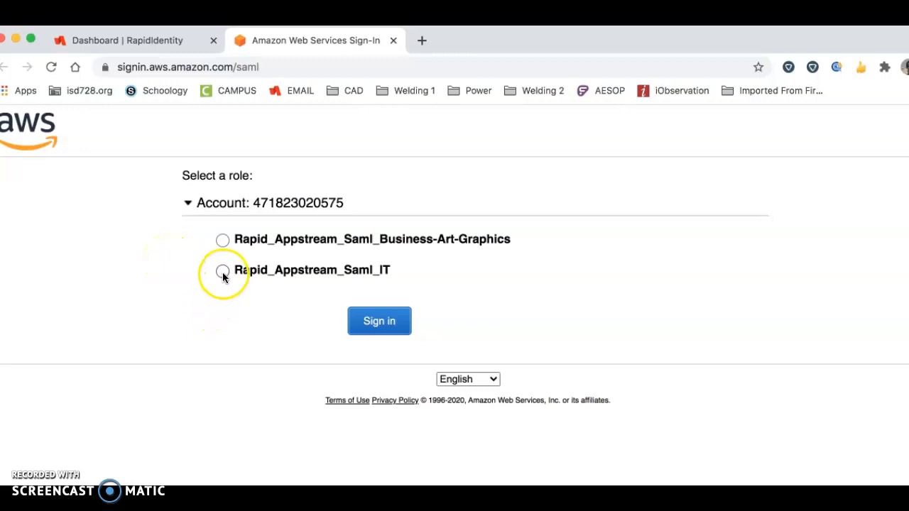
Sign in with the Rapid_Appstream_Saml_IT role to reach the AppStream app catalog
left_click(223, 270)
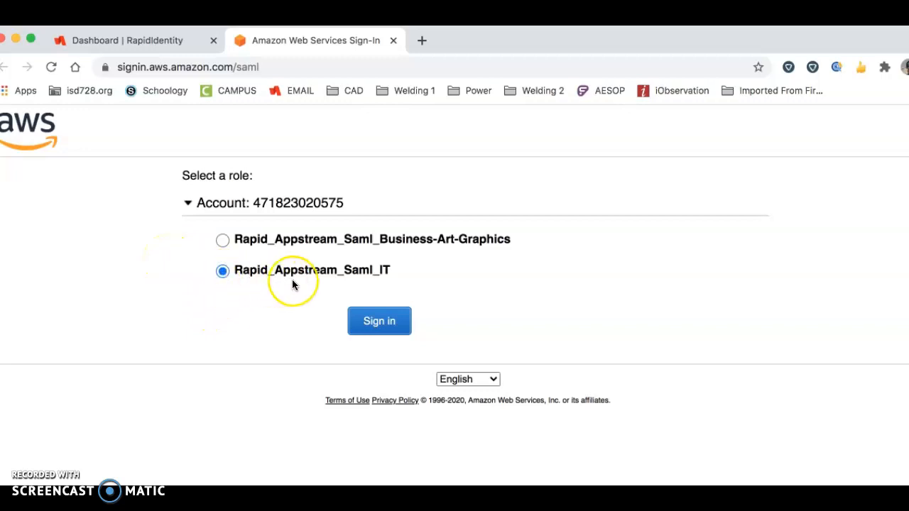
mouse_move(348, 284)
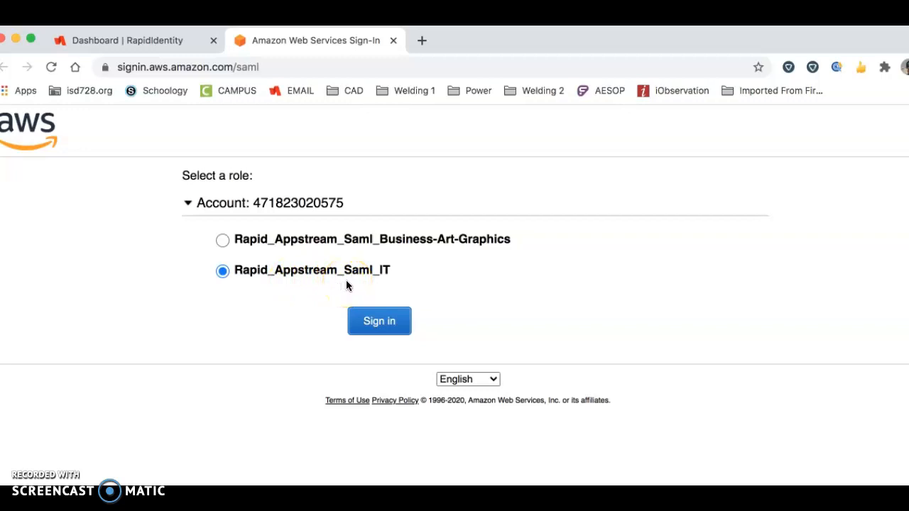
mouse_move(381, 273)
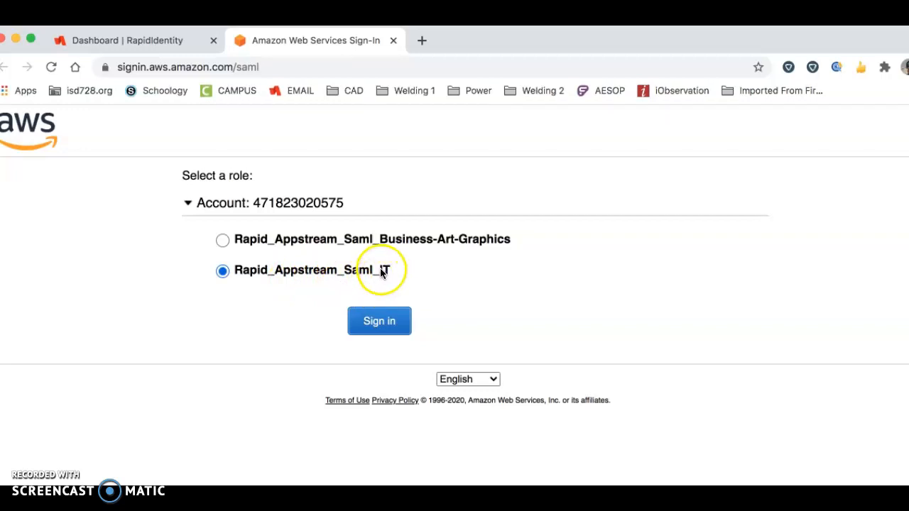
left_click(379, 321)
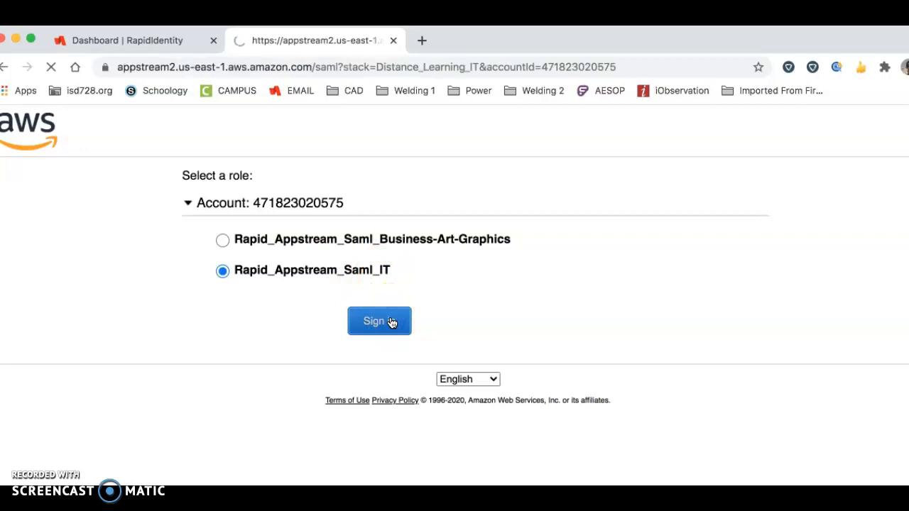
left_click(379, 321)
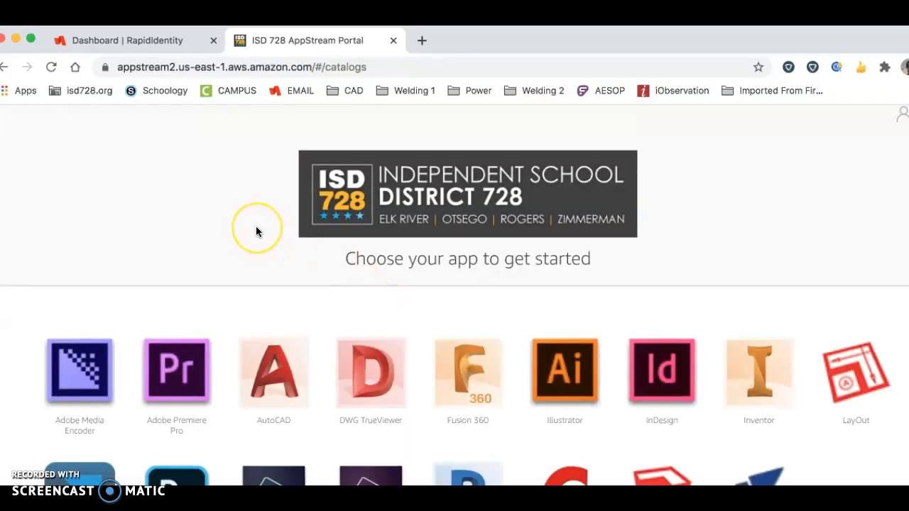
Start an AutoCAD streaming session from the AppStream catalog
scroll("down", 3)
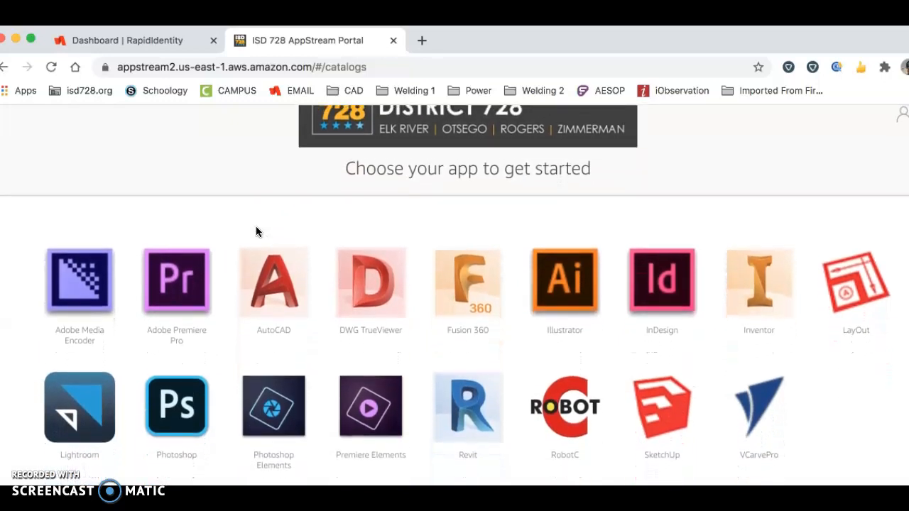
scroll("up", 3)
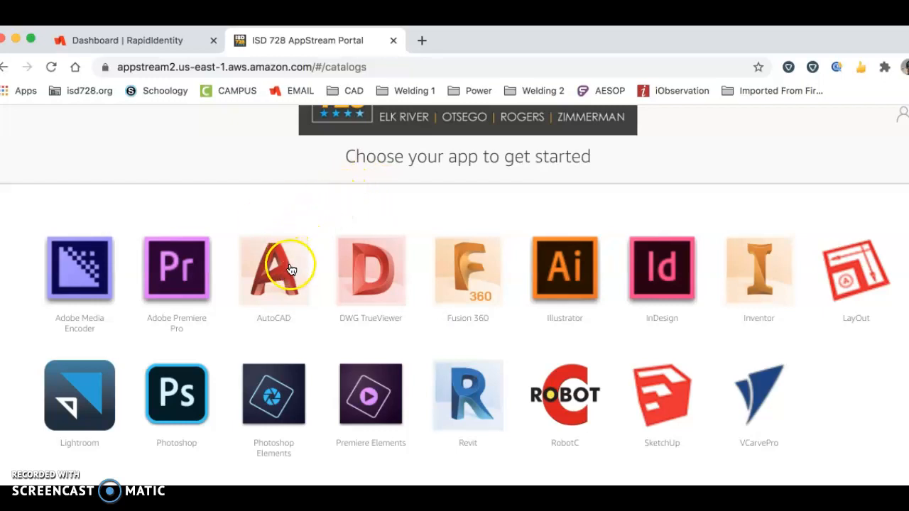
left_click(273, 270)
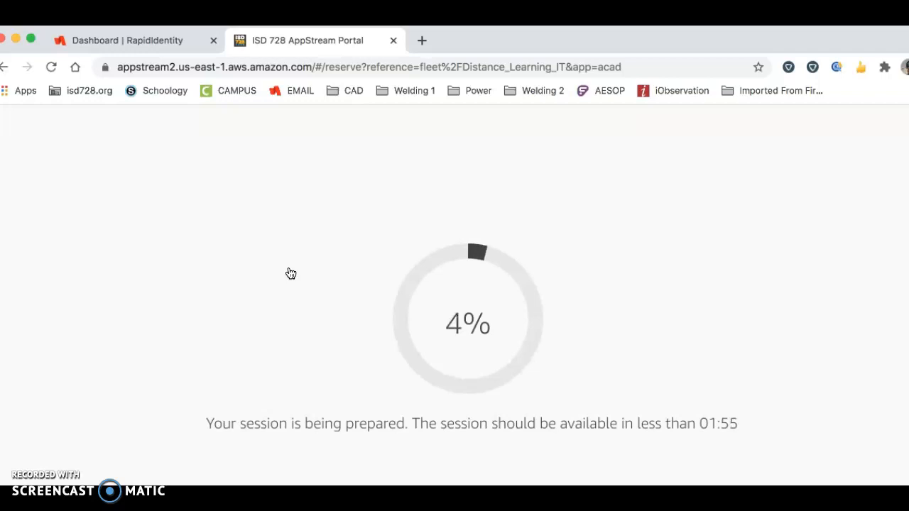
mouse_move(446, 398)
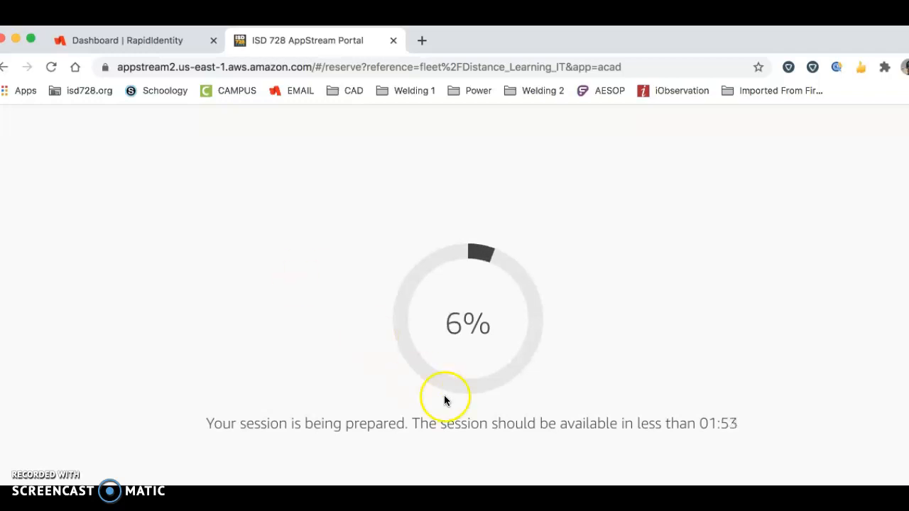
mouse_move(739, 448)
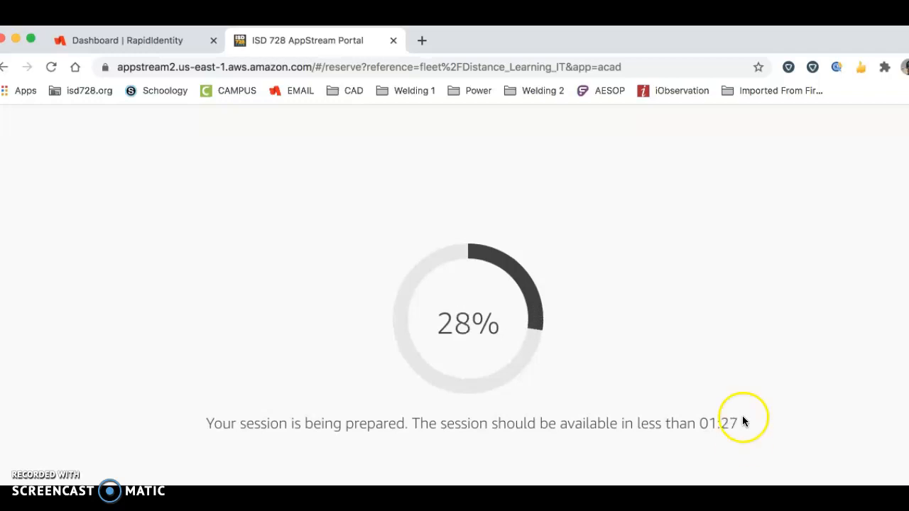
mouse_move(480, 145)
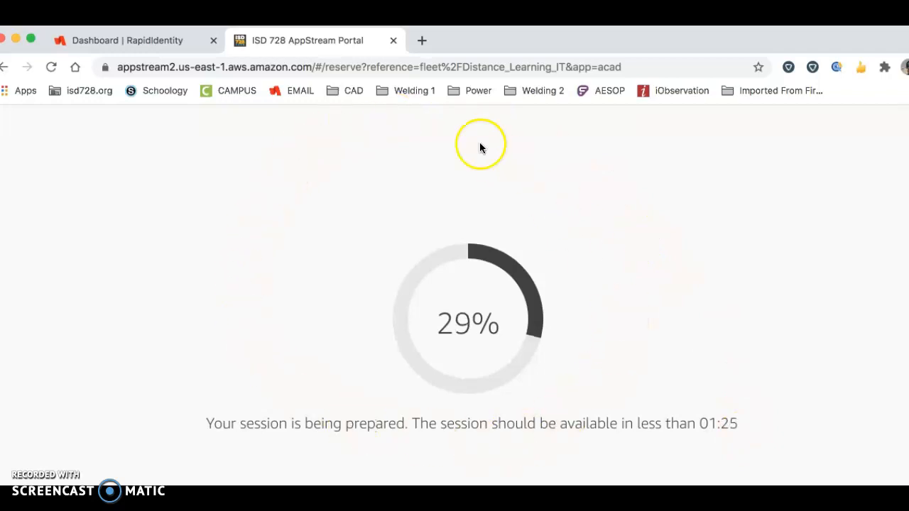